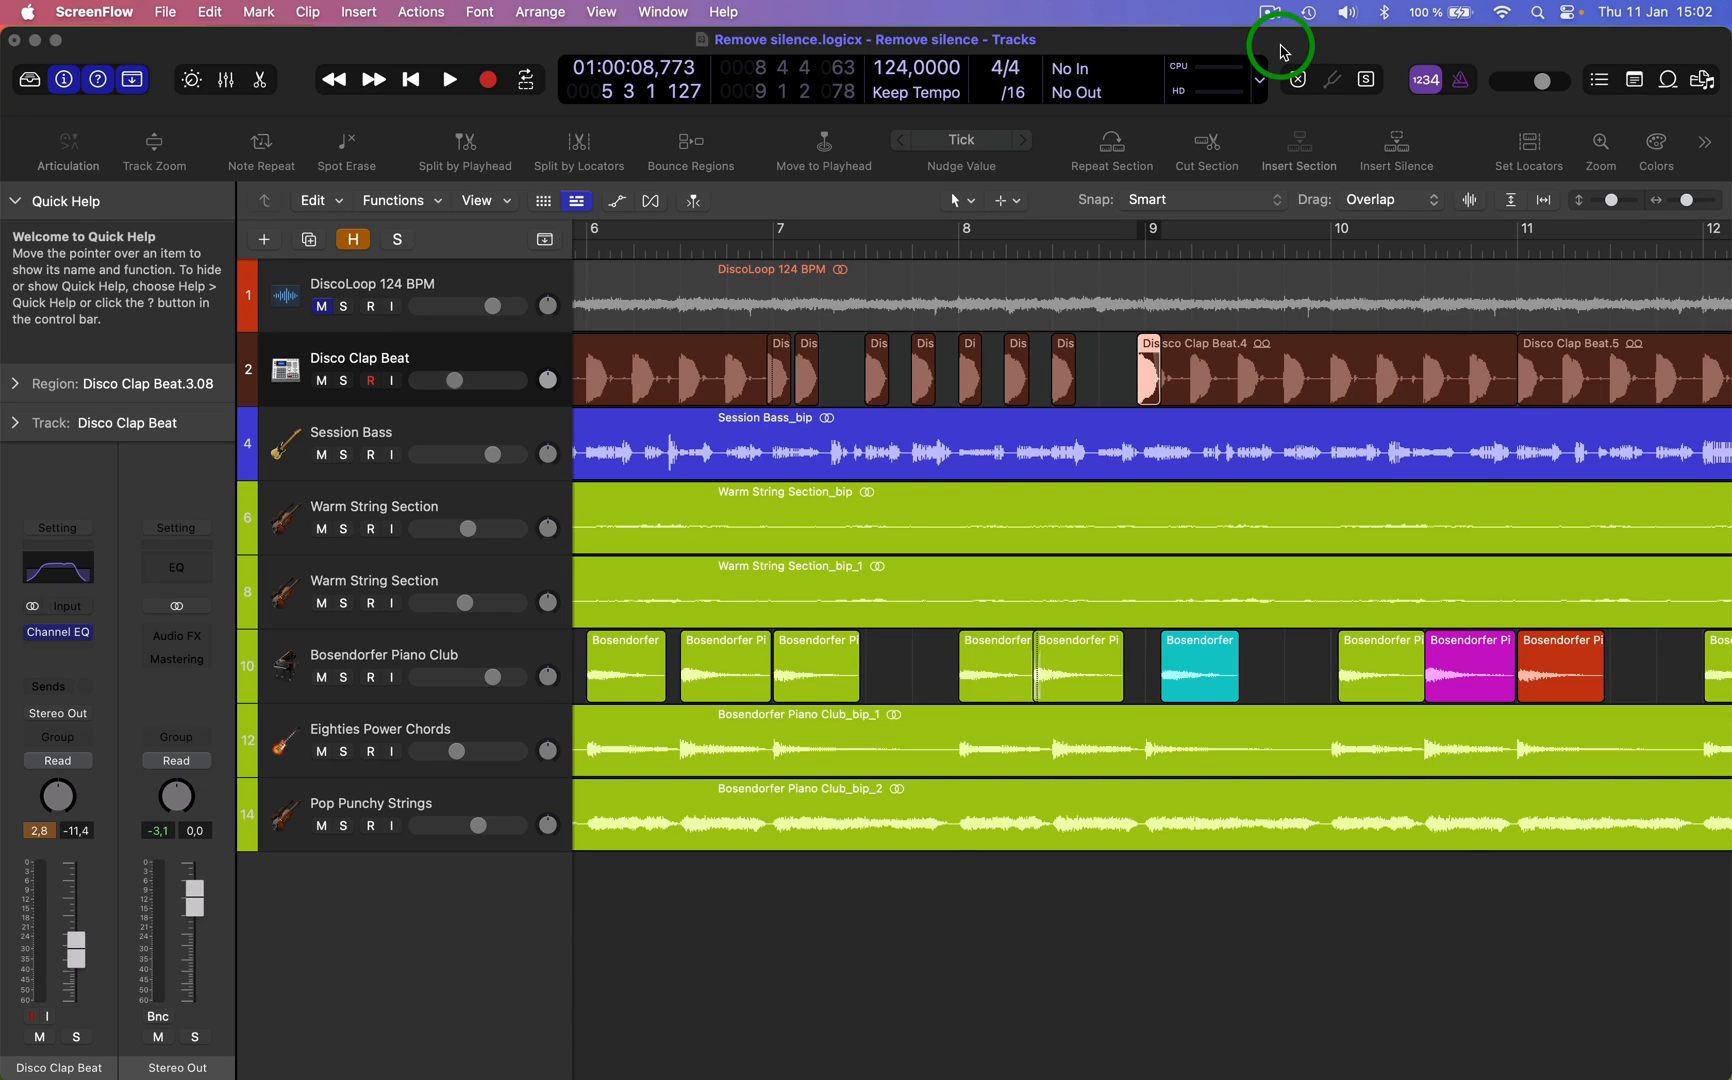
pyautogui.moveTo(1314, 53)
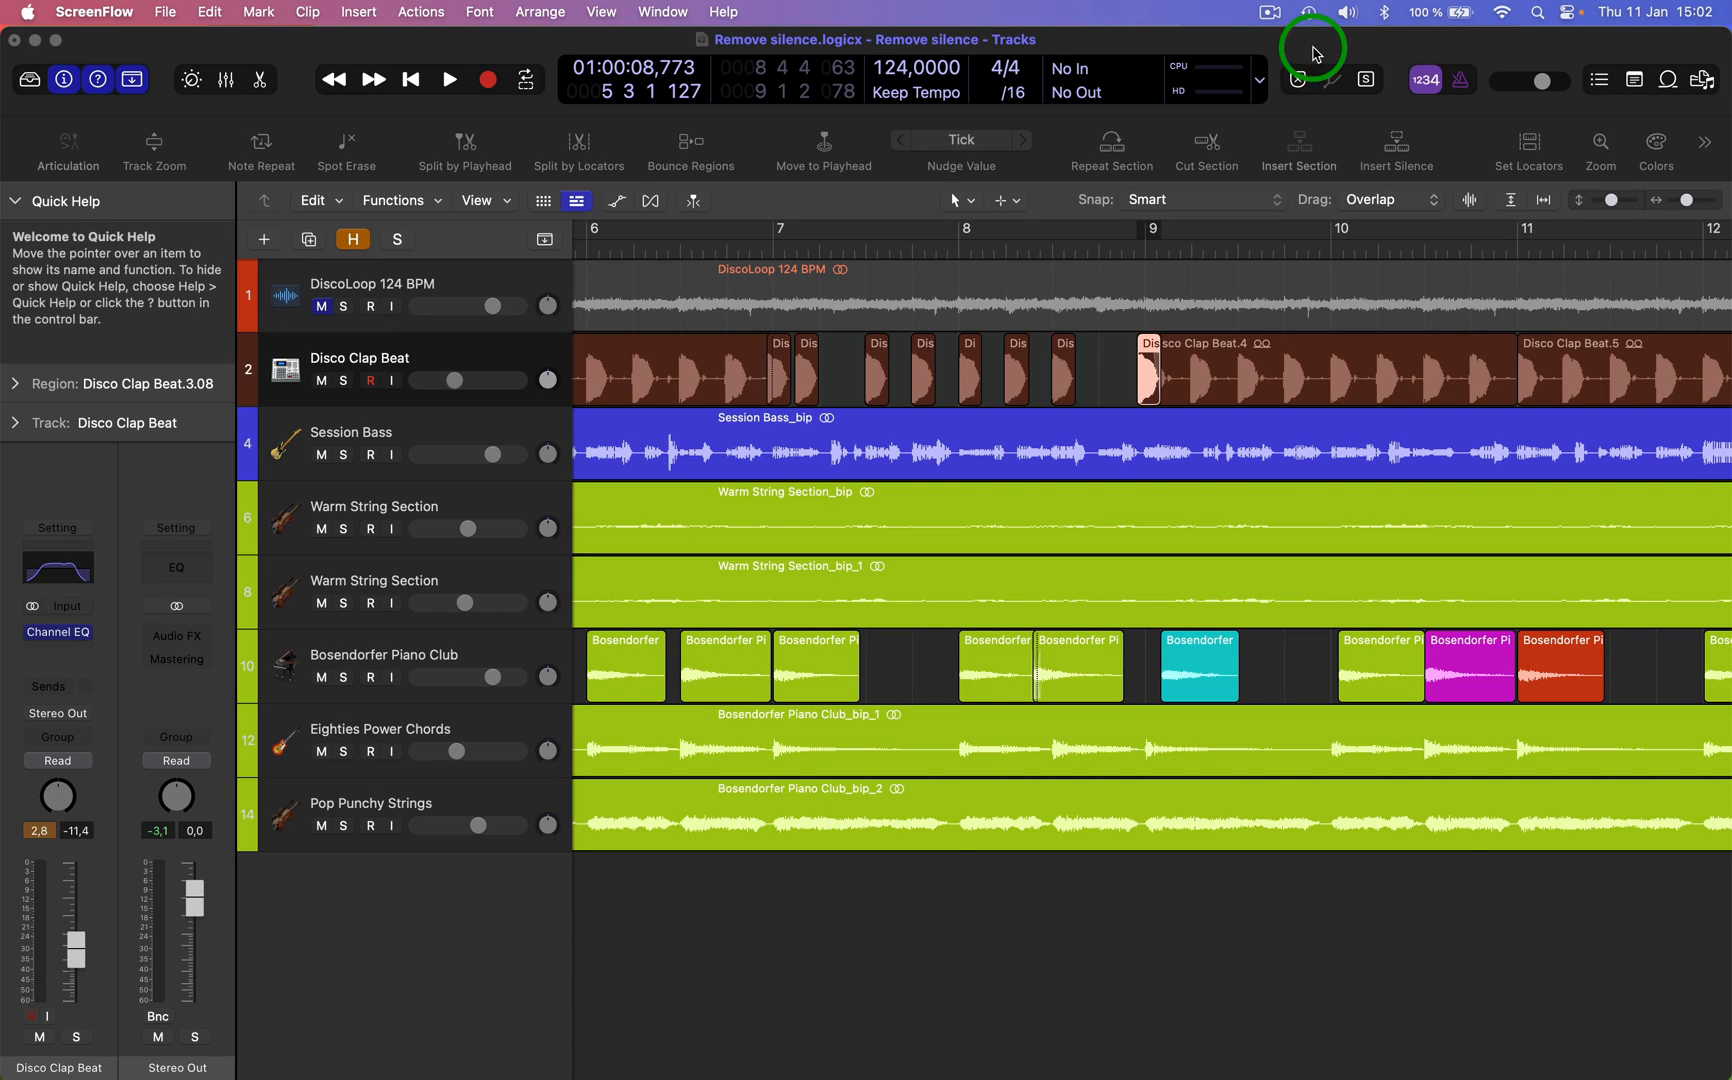
pyautogui.moveTo(1314, 212)
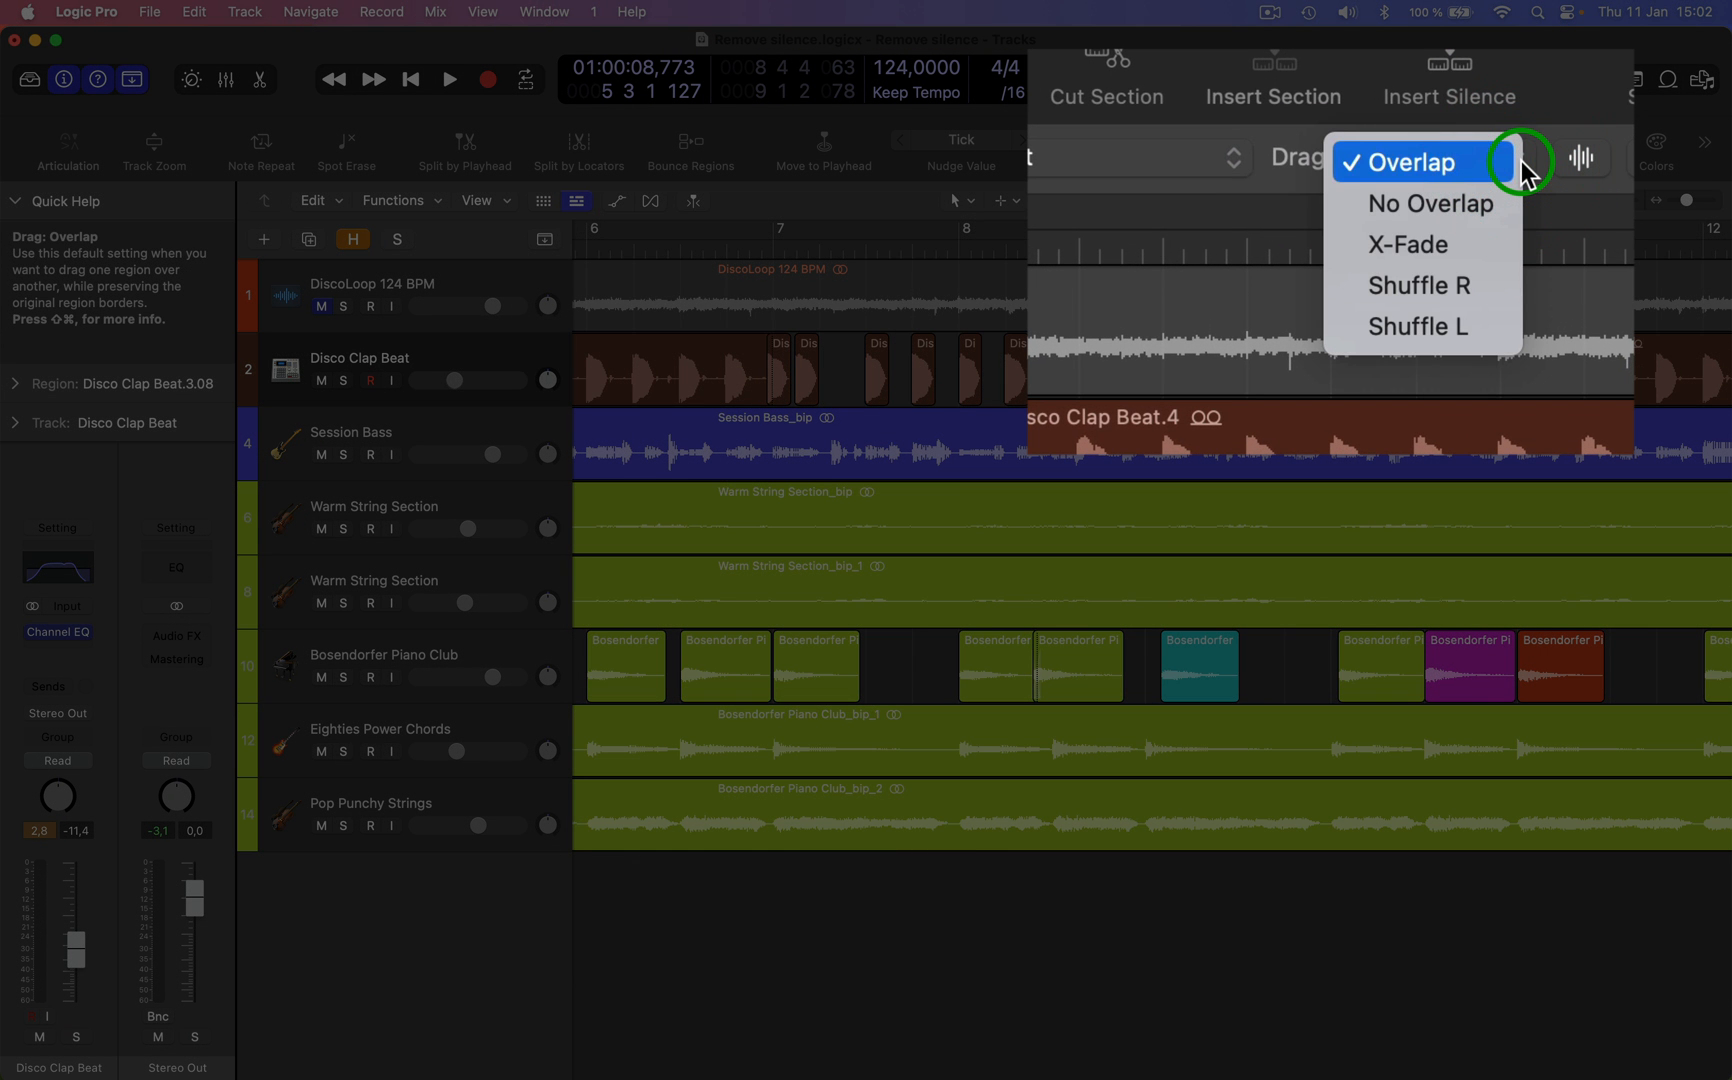
pyautogui.moveTo(1419, 325)
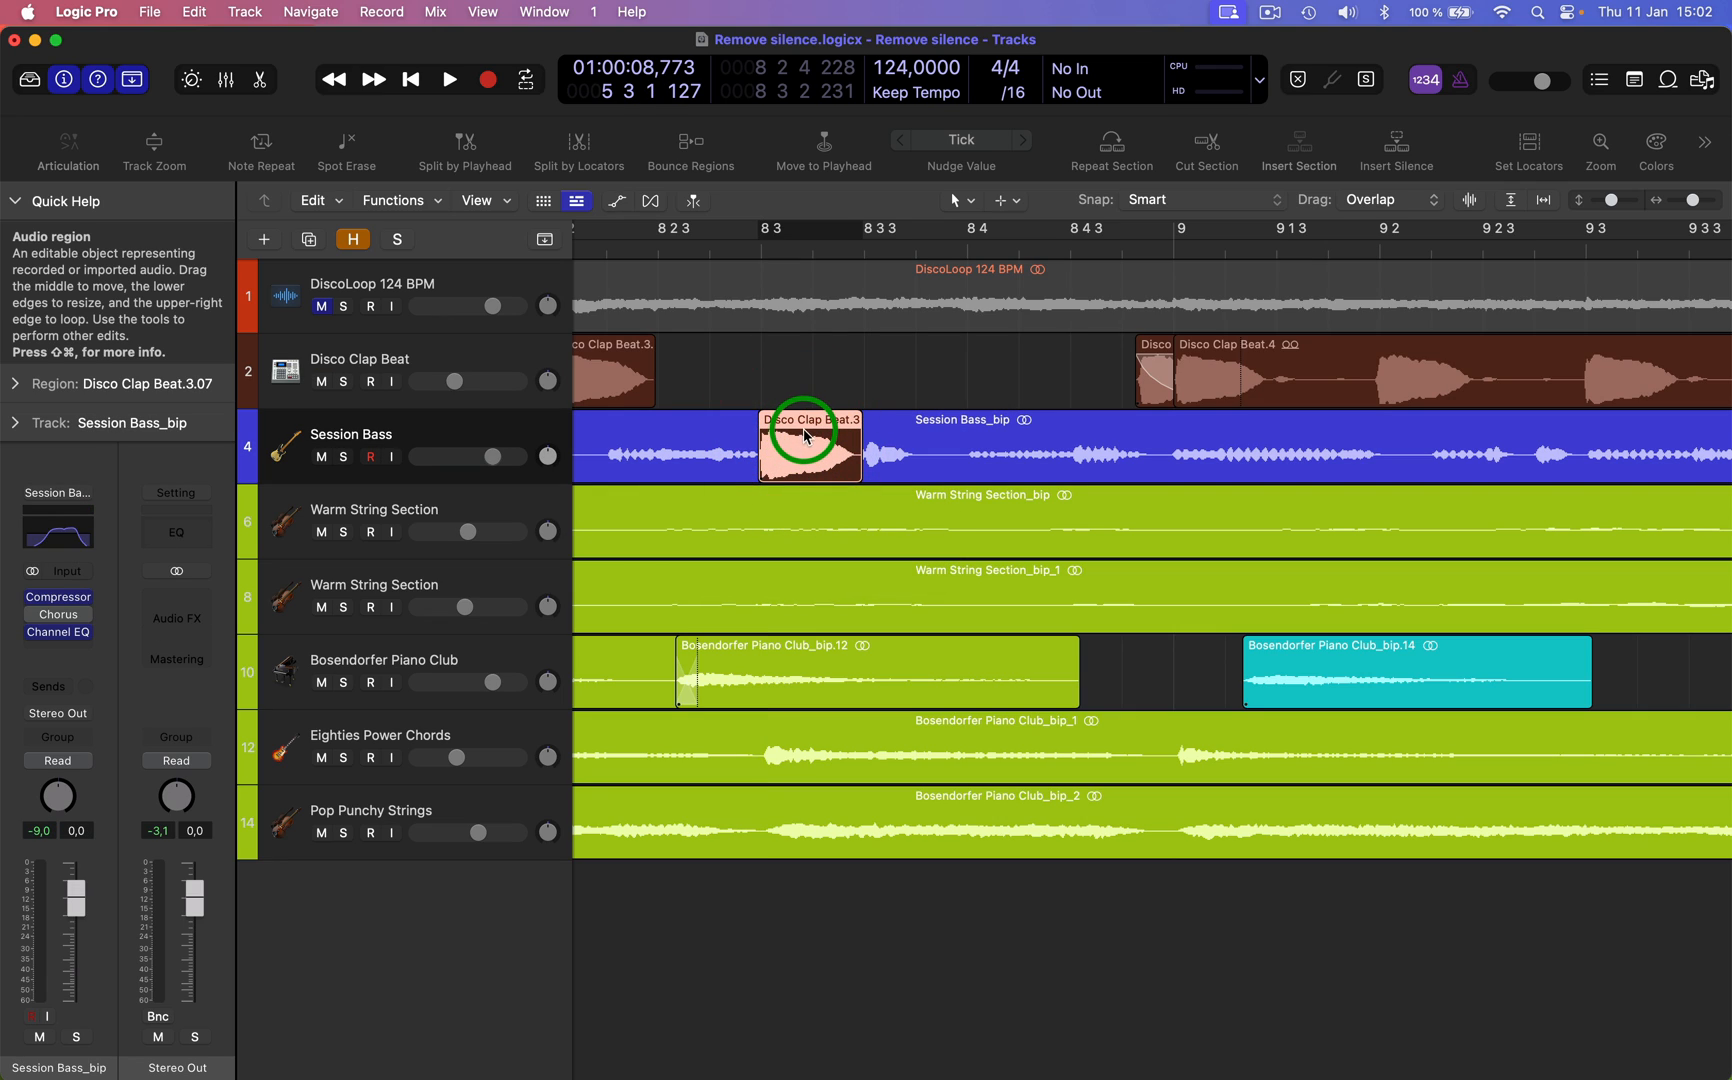
pyautogui.moveTo(817, 449)
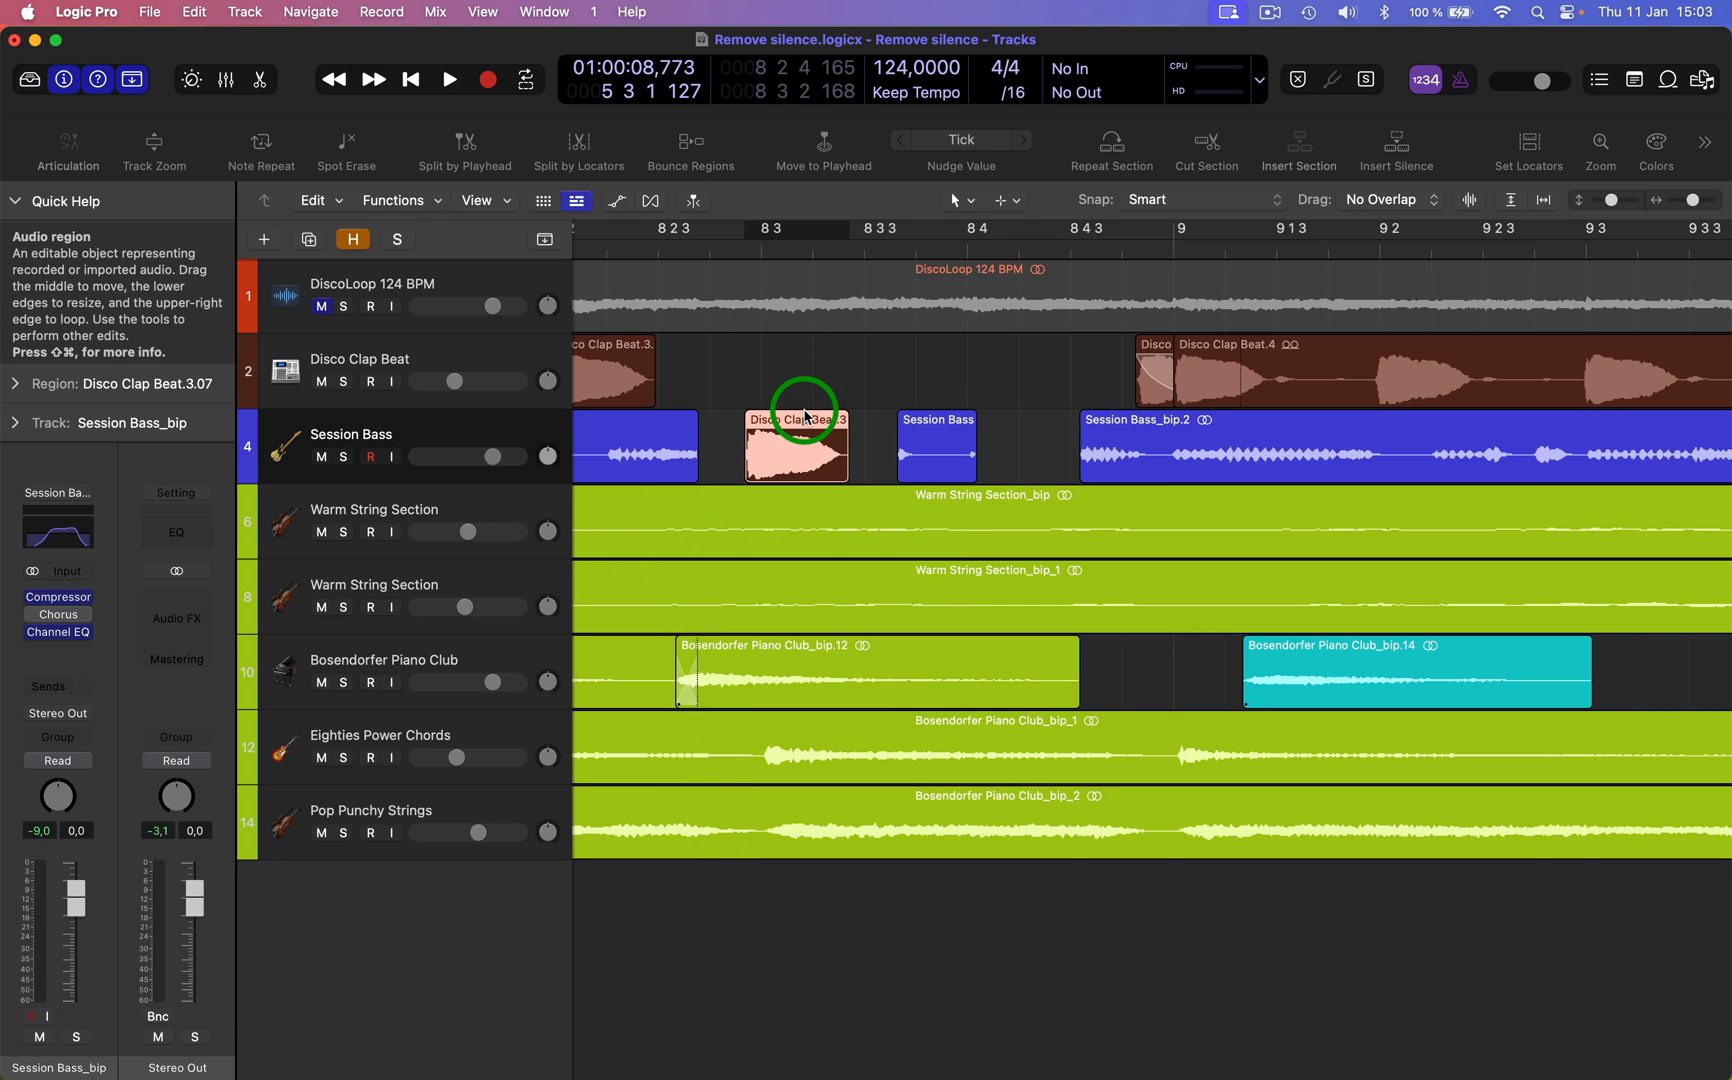
# - Grab the Disco Clap Beat region sitting on the Session Bass track
pyautogui.click(795, 447)
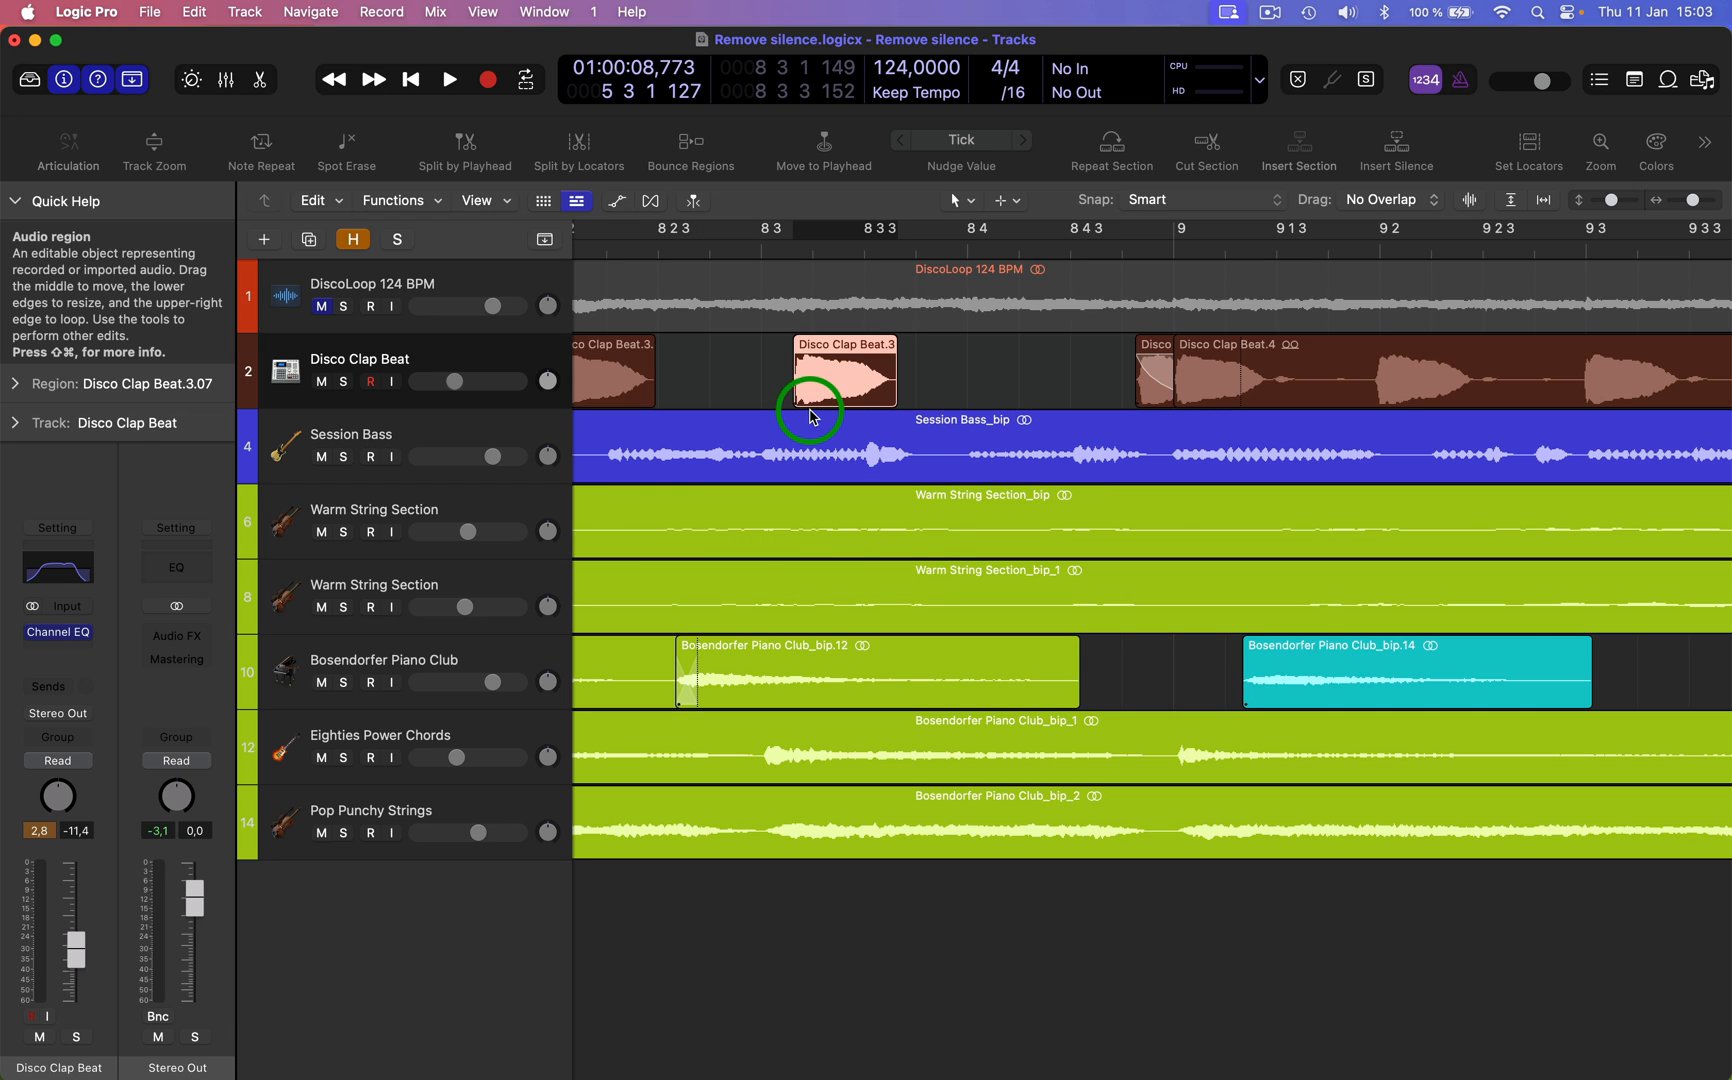
pyautogui.moveTo(1291, 205)
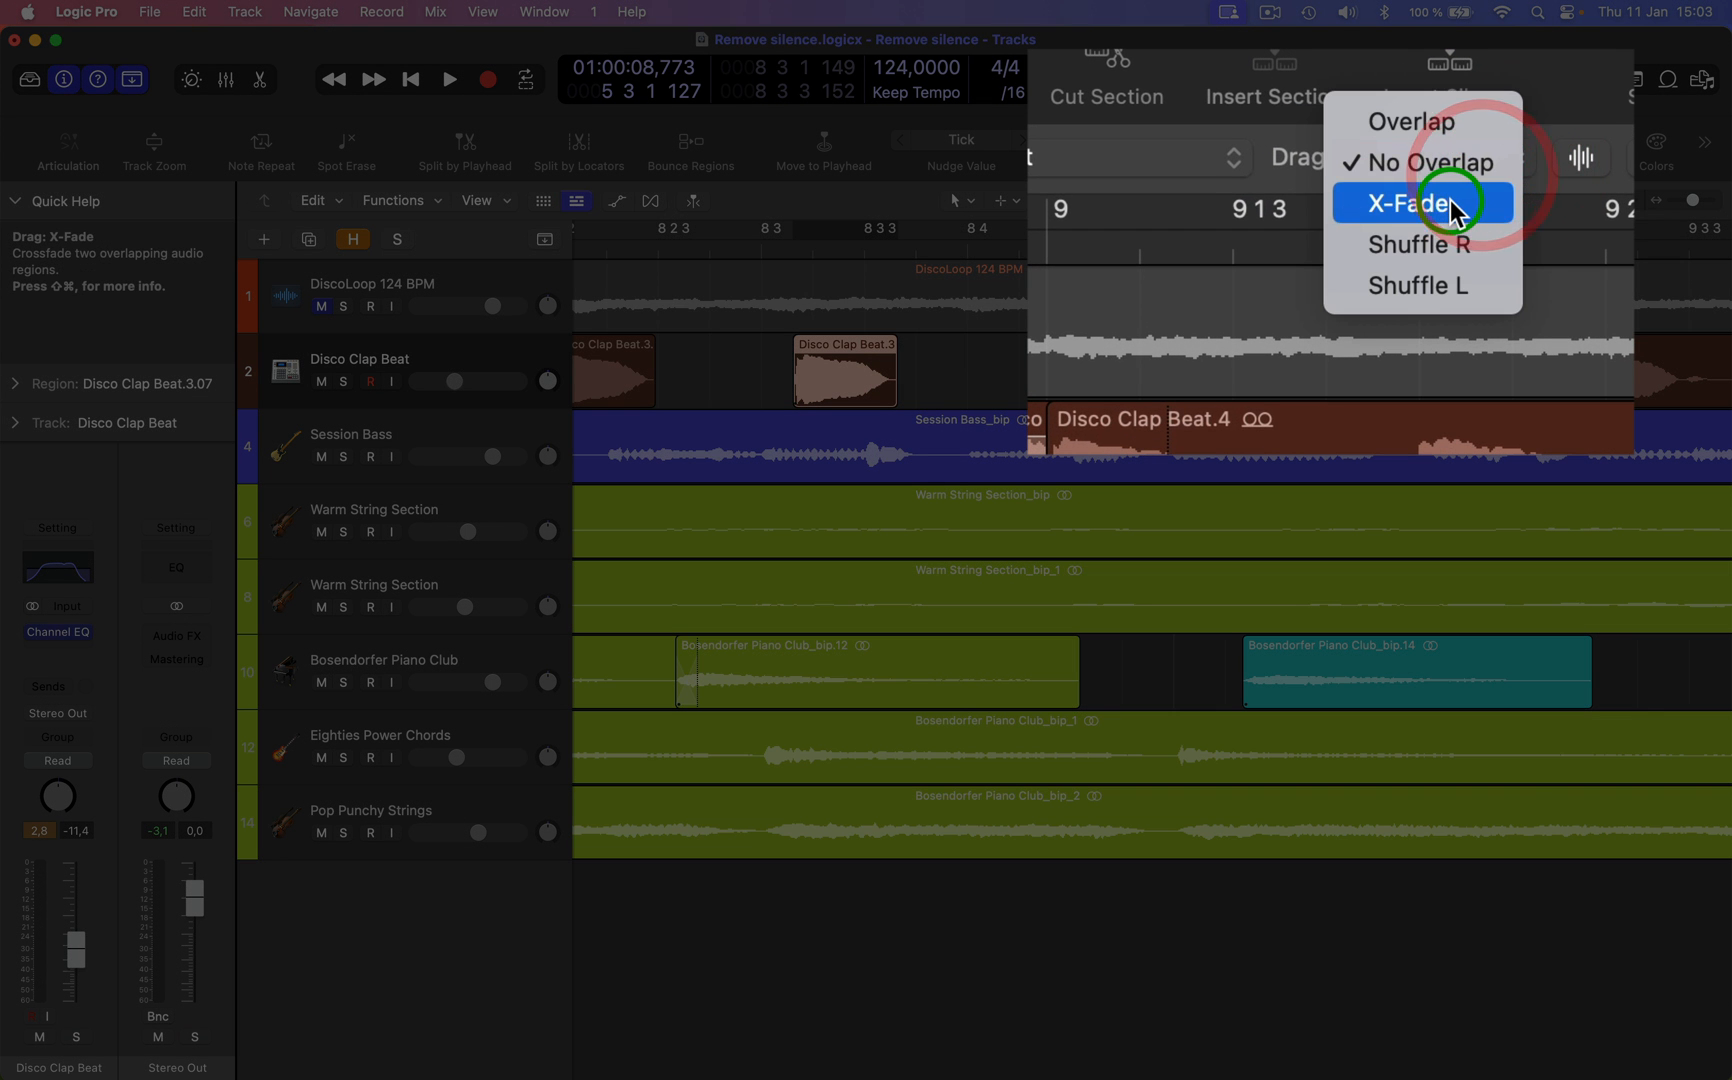
# - Set region dragging to X-Fade so overlapping Bosendorfer Piano regions crossfade
pyautogui.click(1419, 203)
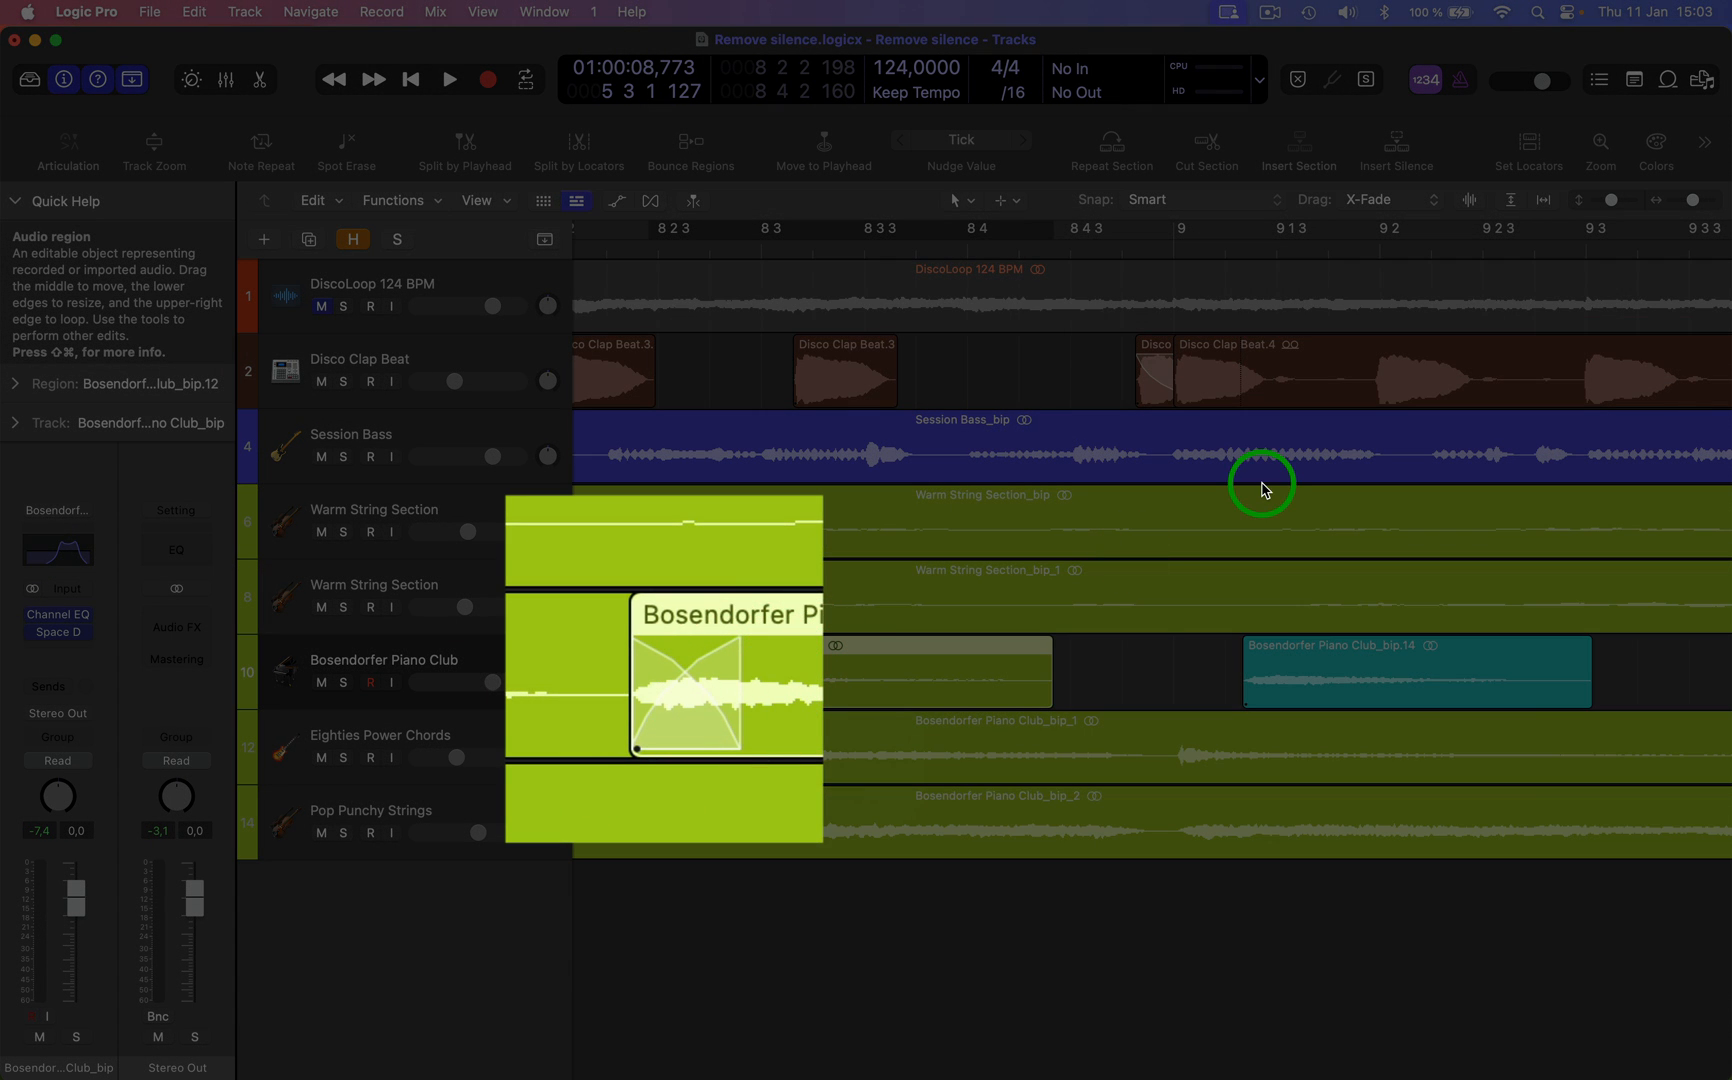
pyautogui.moveTo(1390, 221)
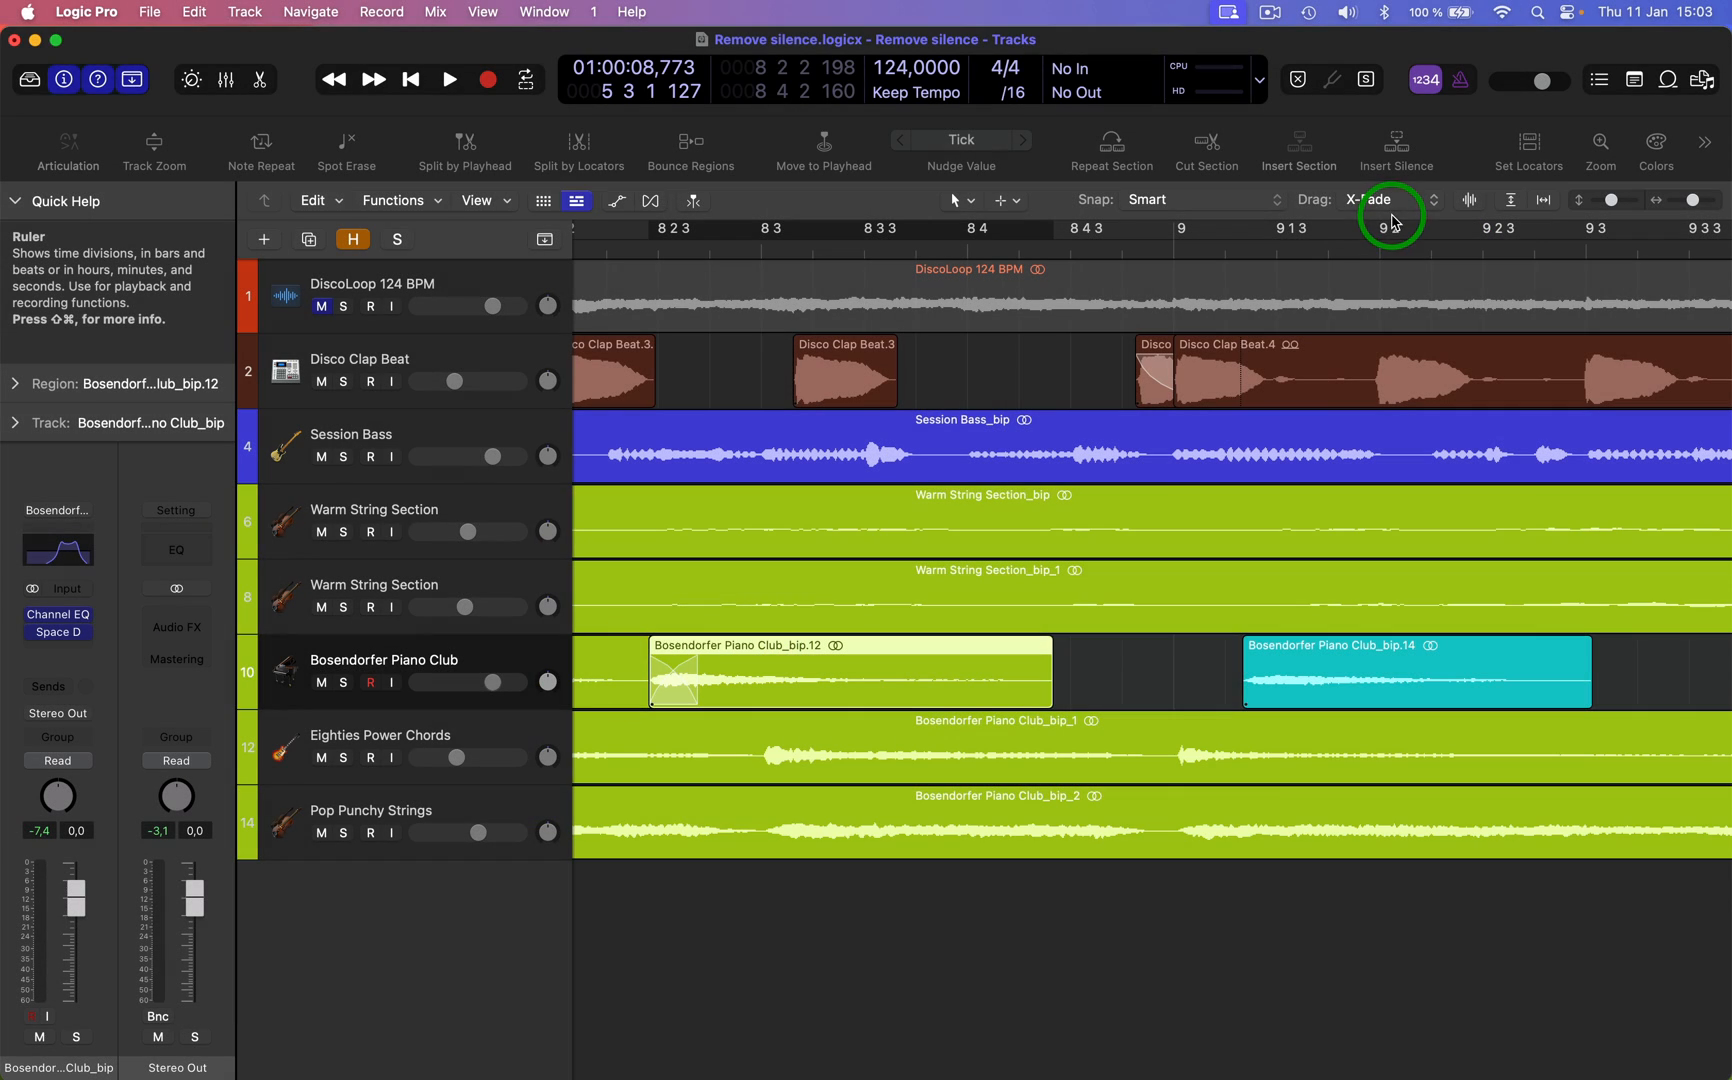
pyautogui.click(1390, 200)
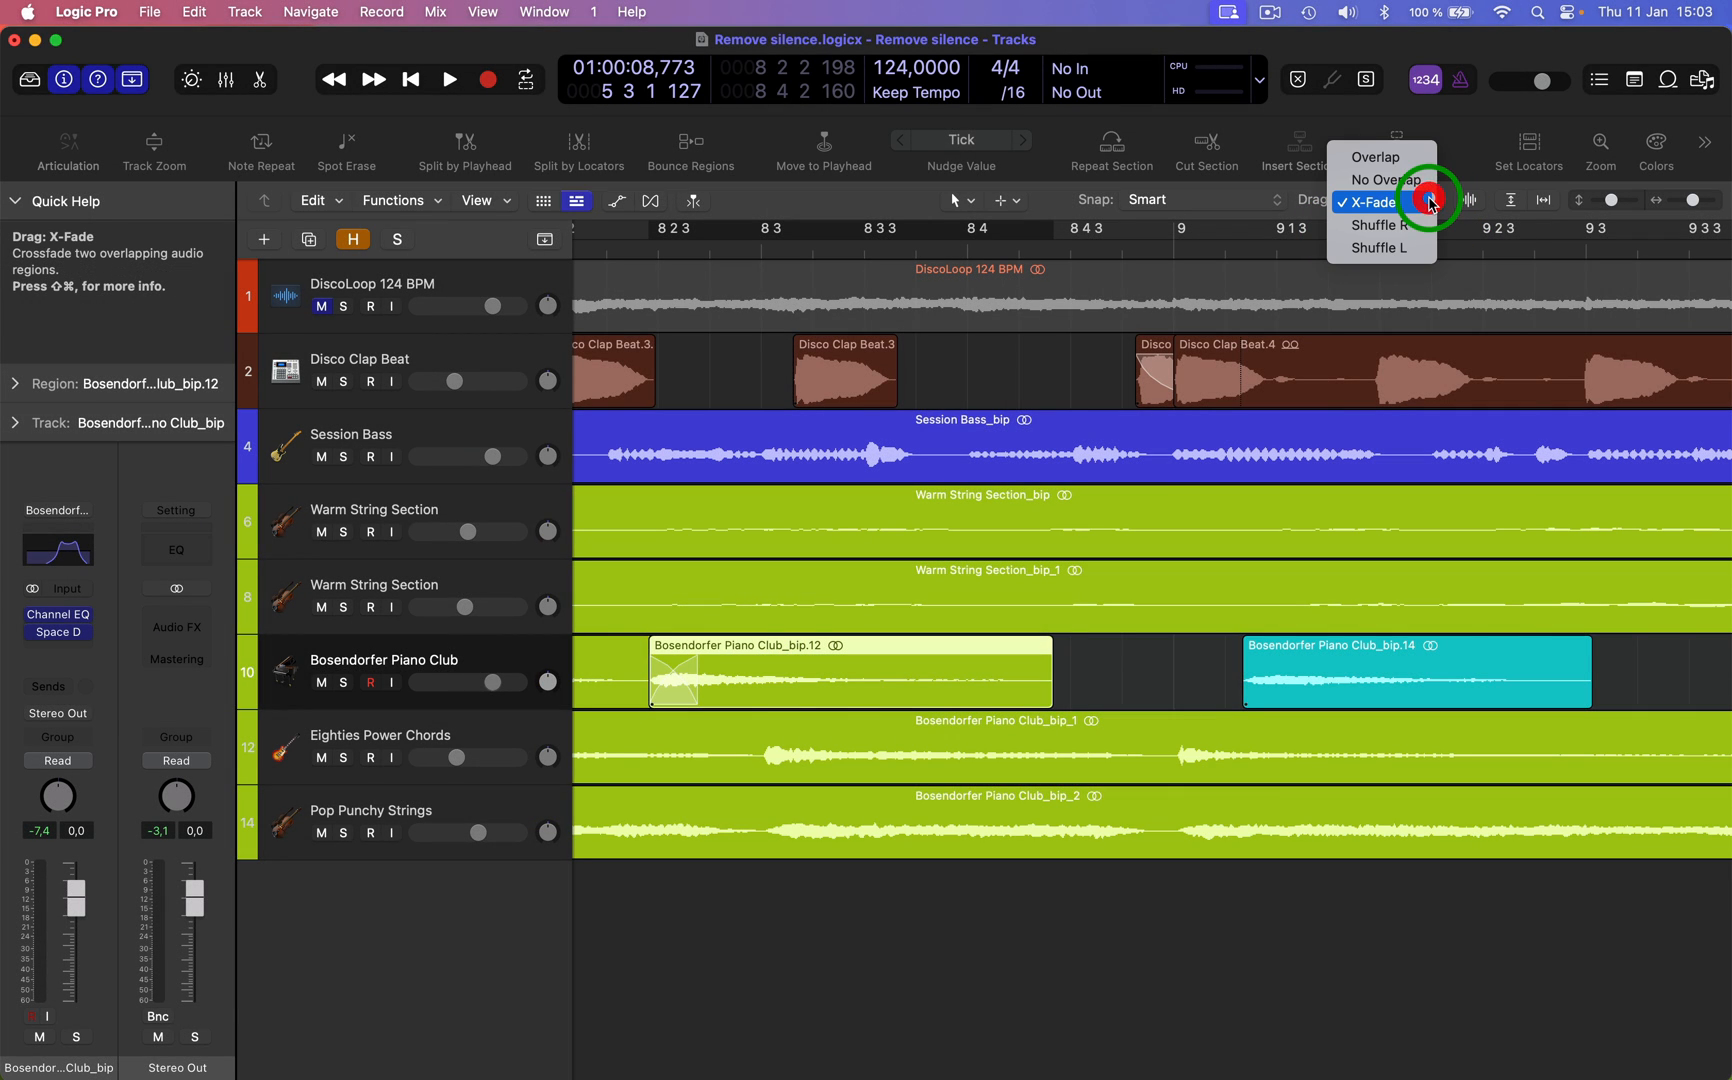
# - Switch the Drag mode to Shuffle R
pyautogui.click(1383, 224)
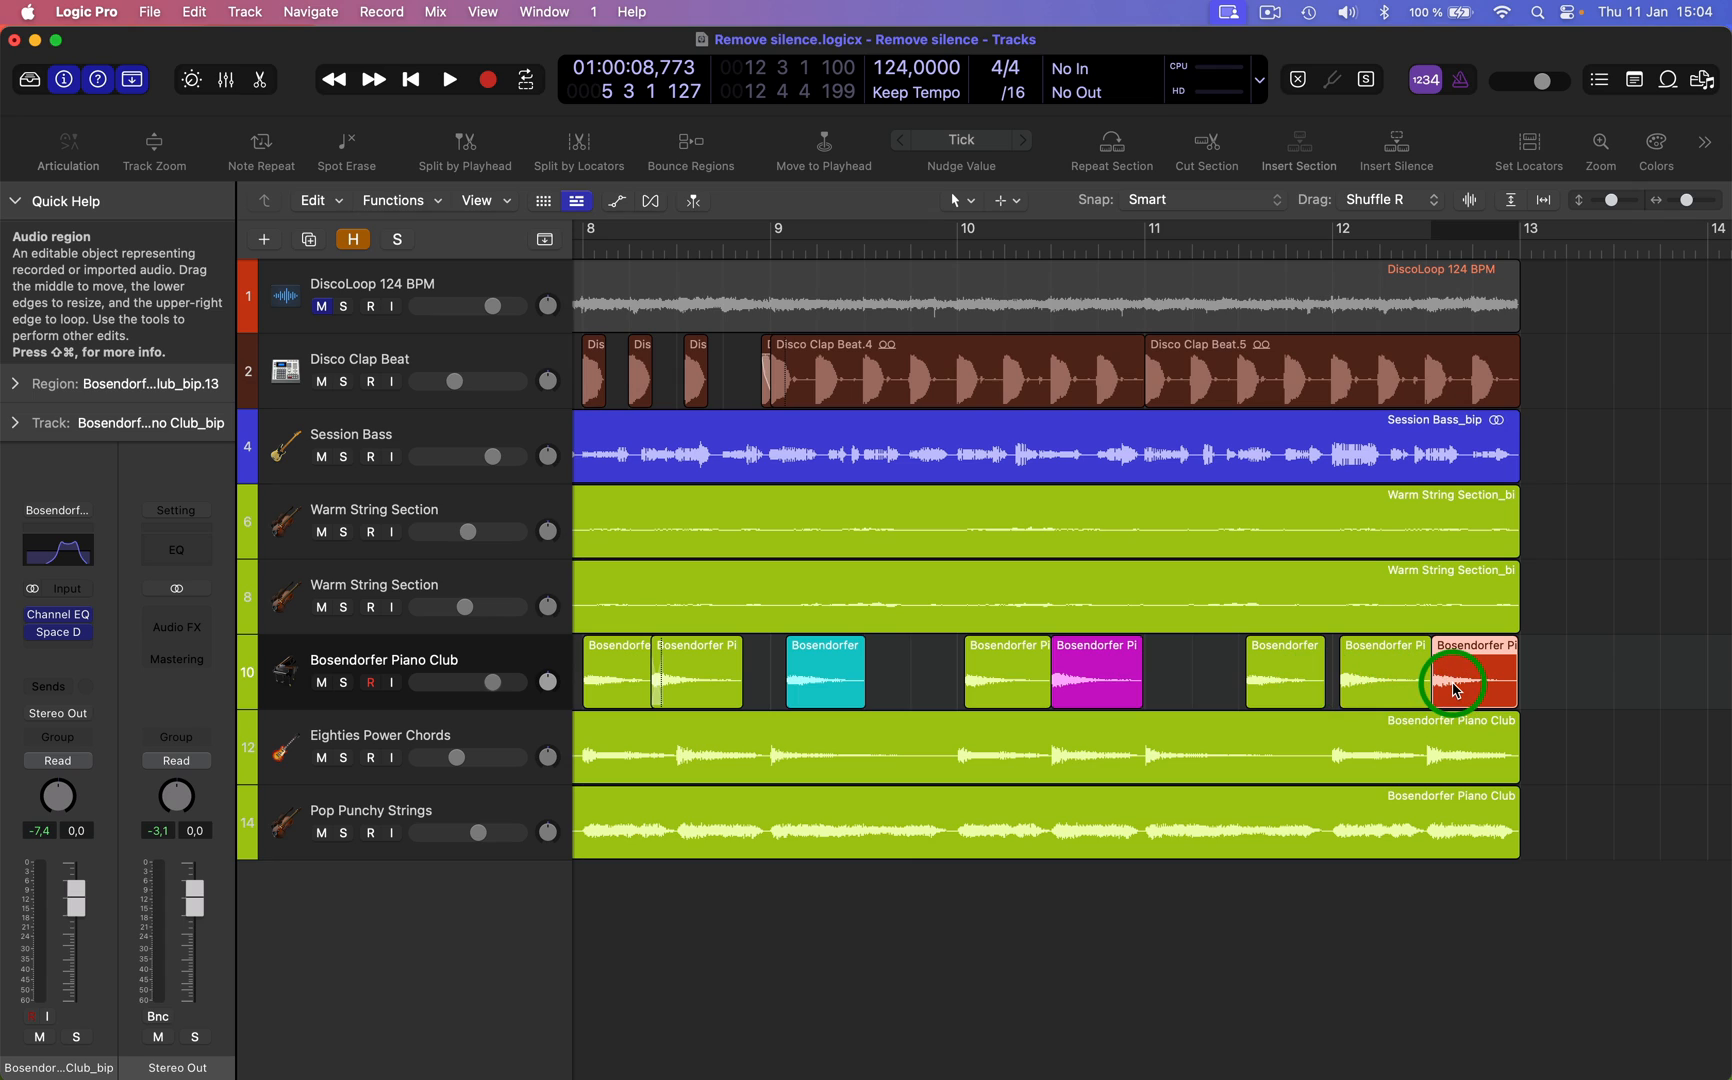
pyautogui.moveTo(1432, 202)
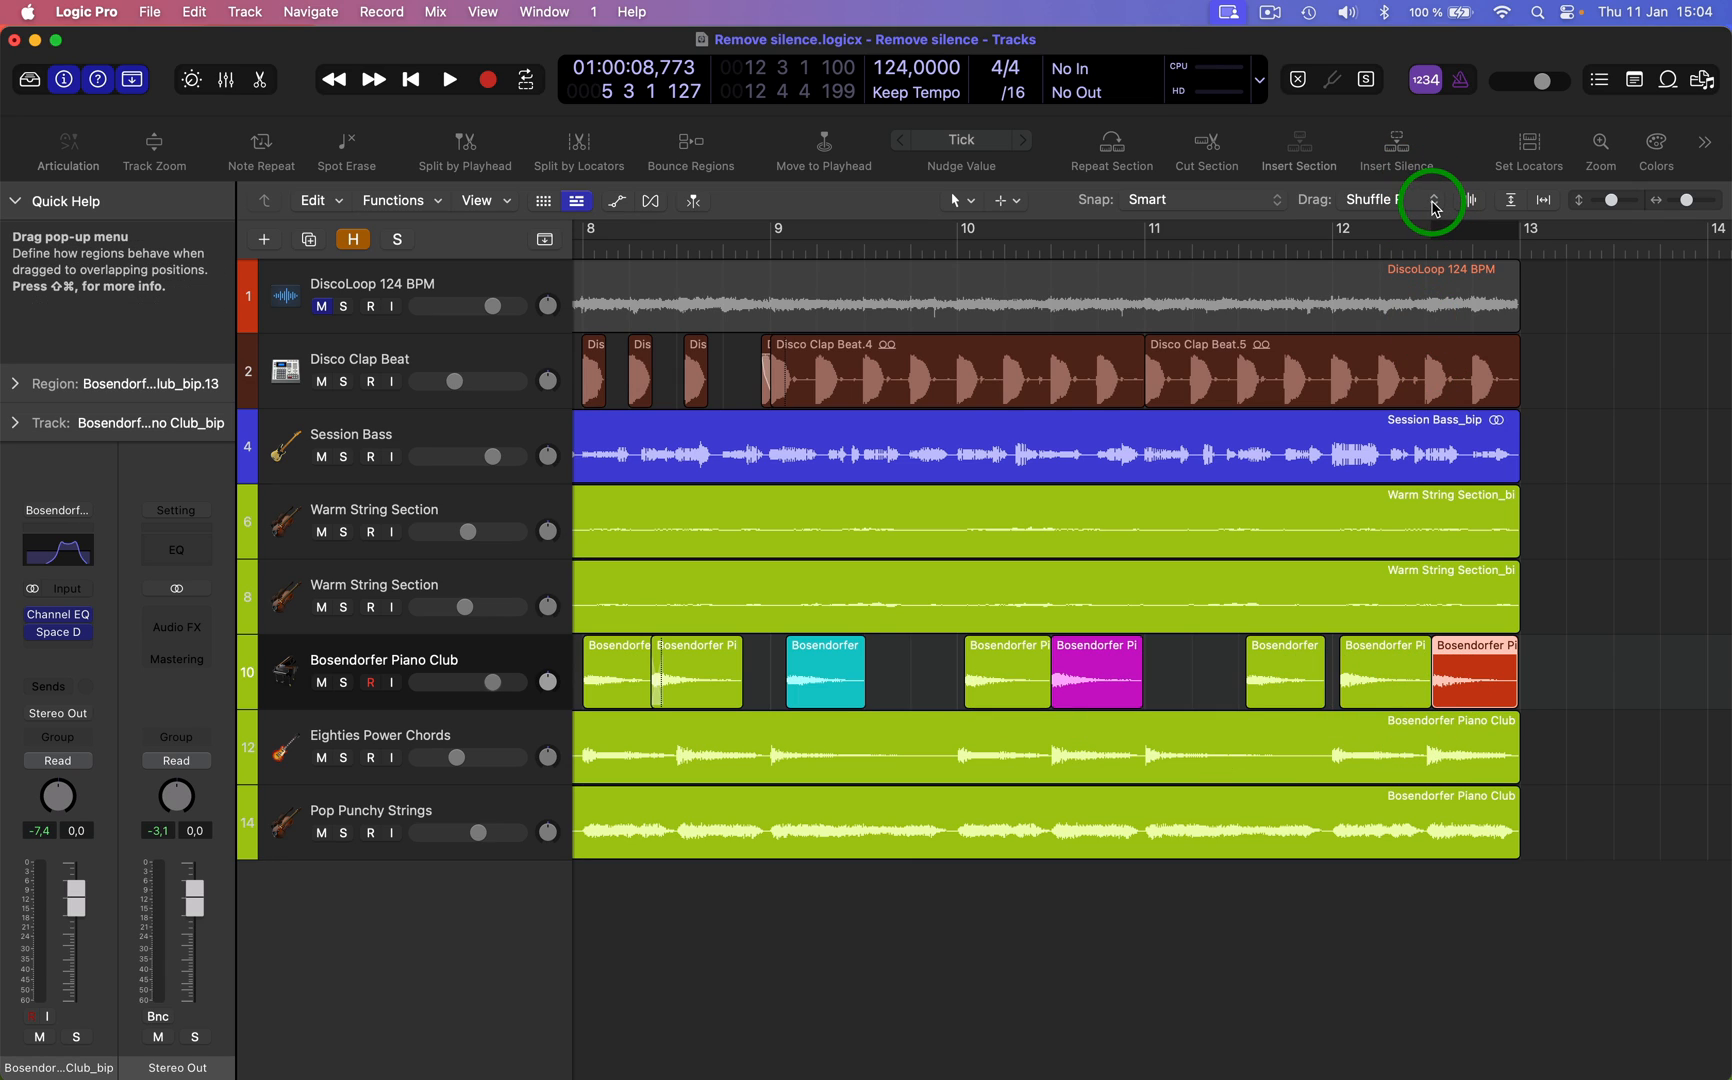
pyautogui.moveTo(1064, 670)
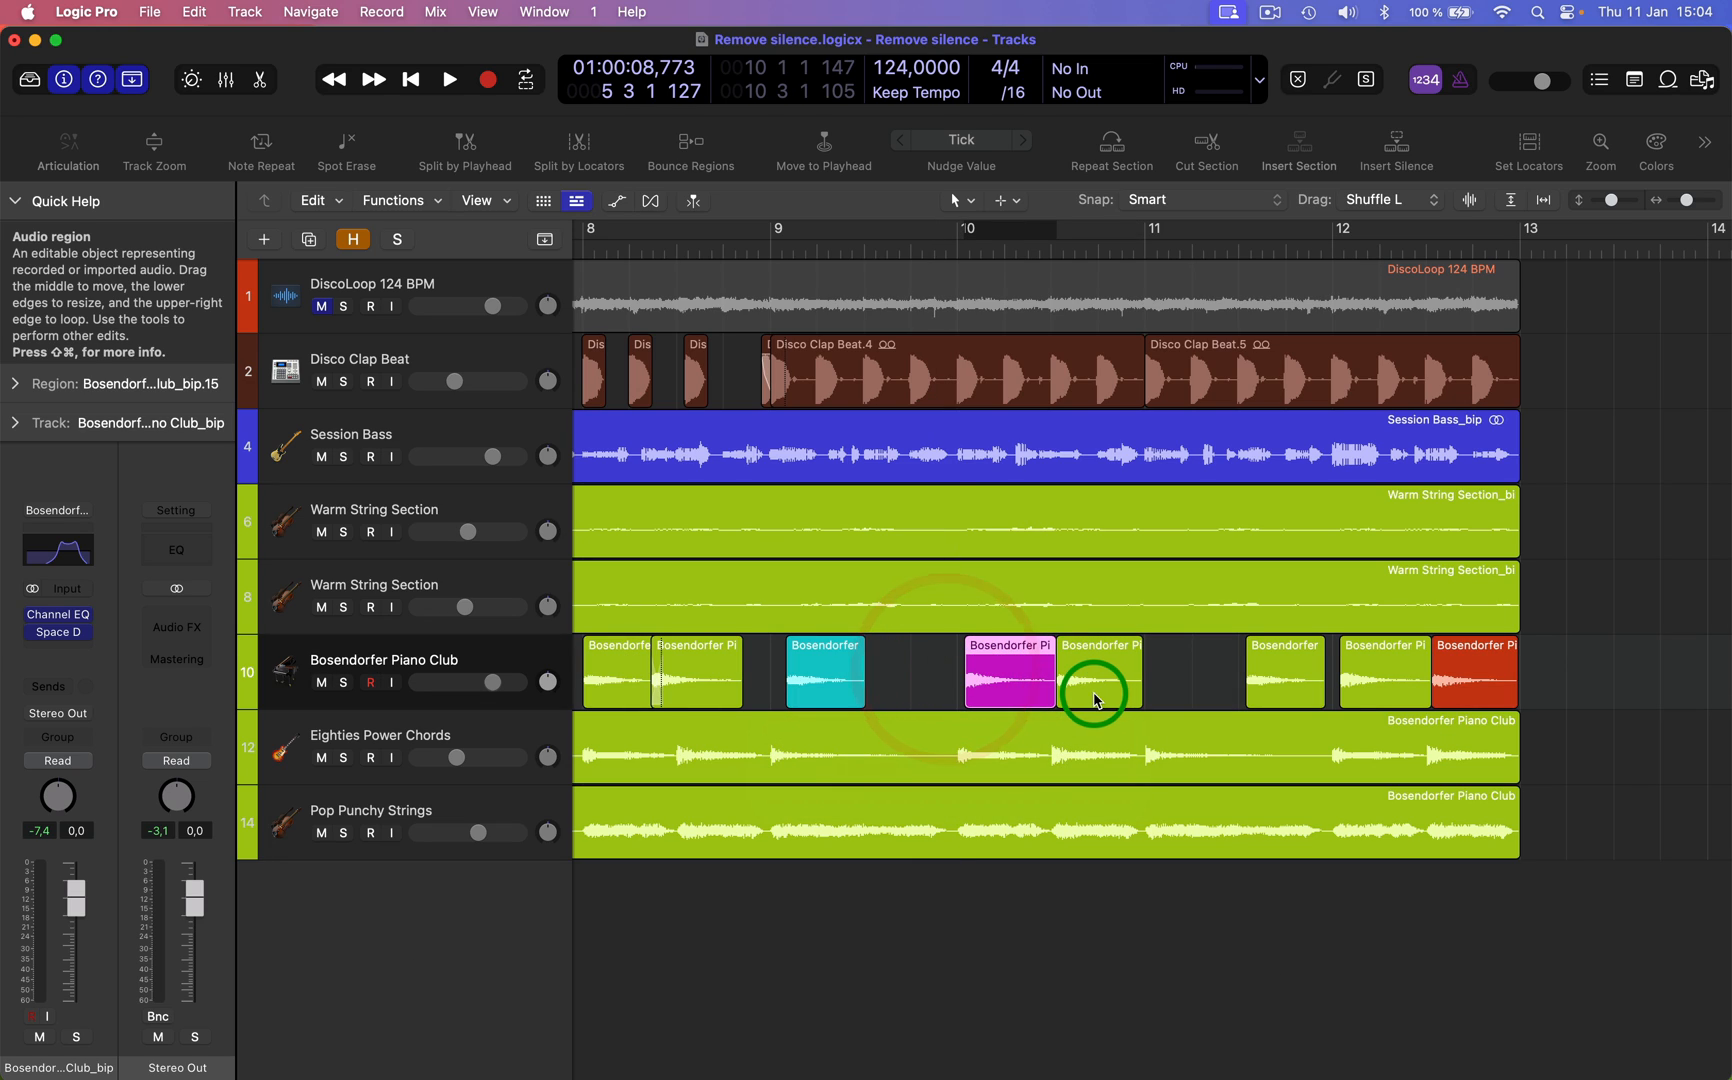
pyautogui.moveTo(1195, 498)
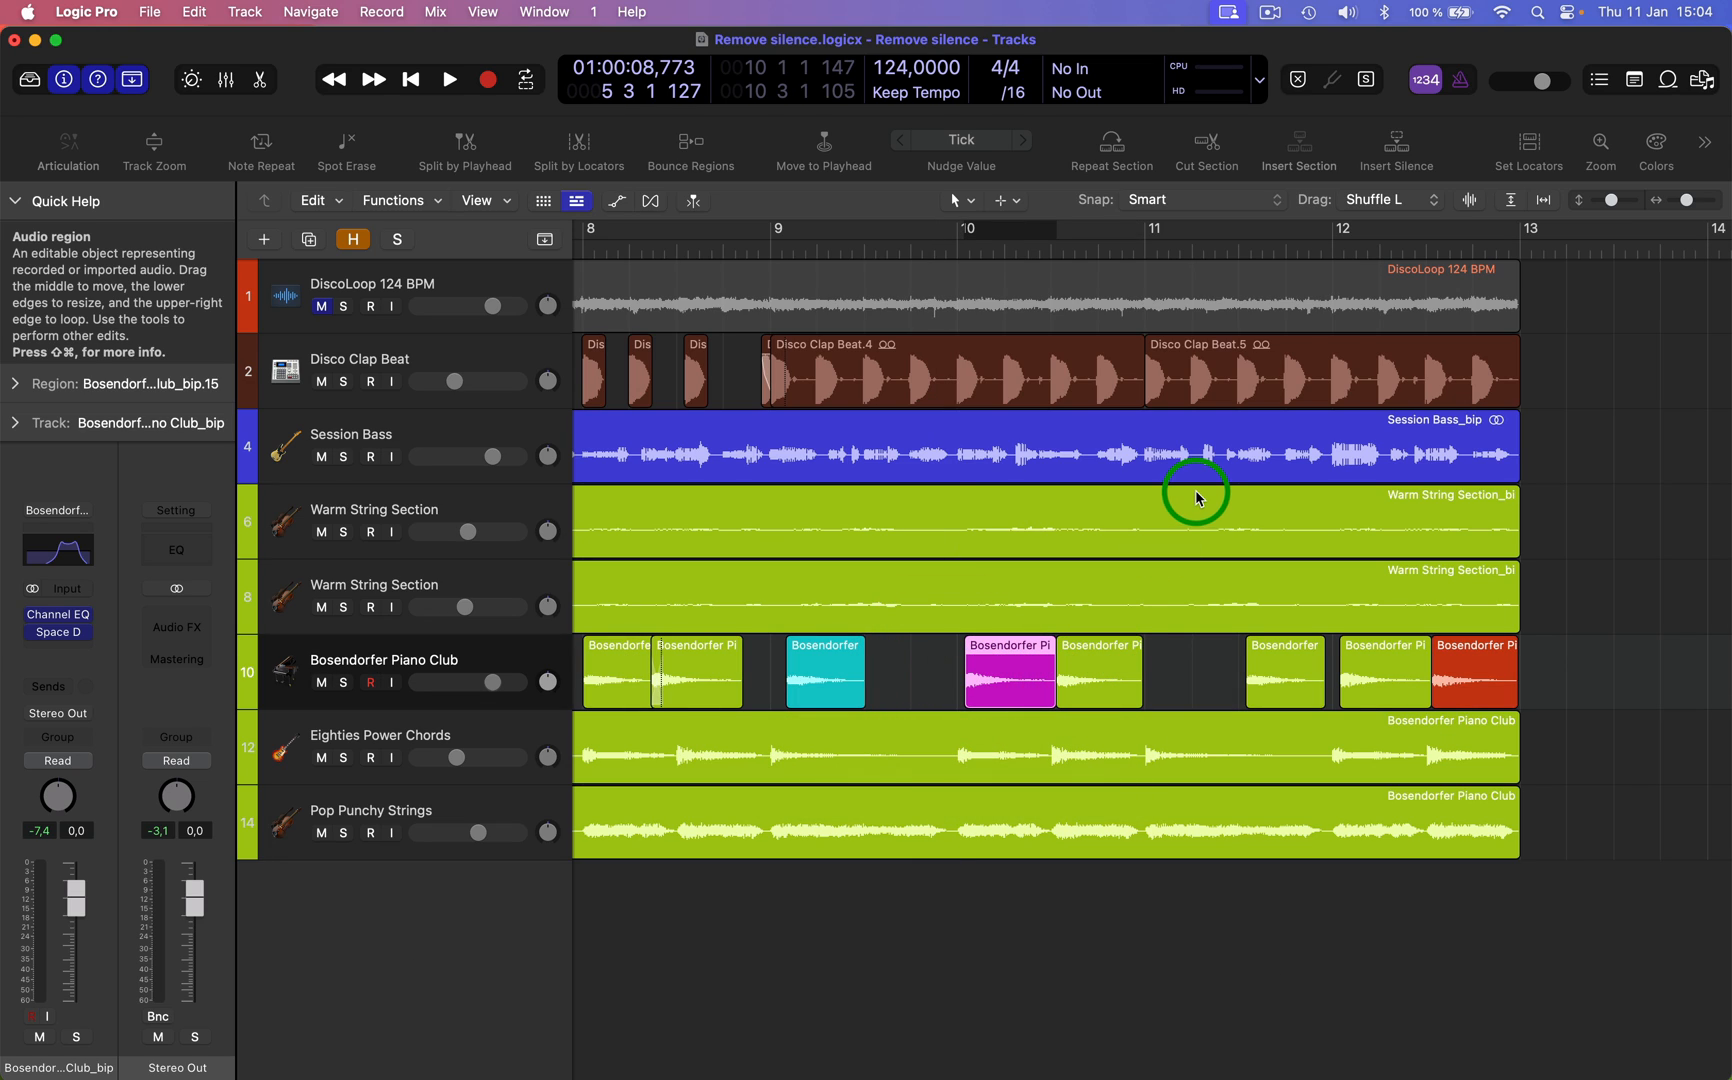
pyautogui.moveTo(1430, 201)
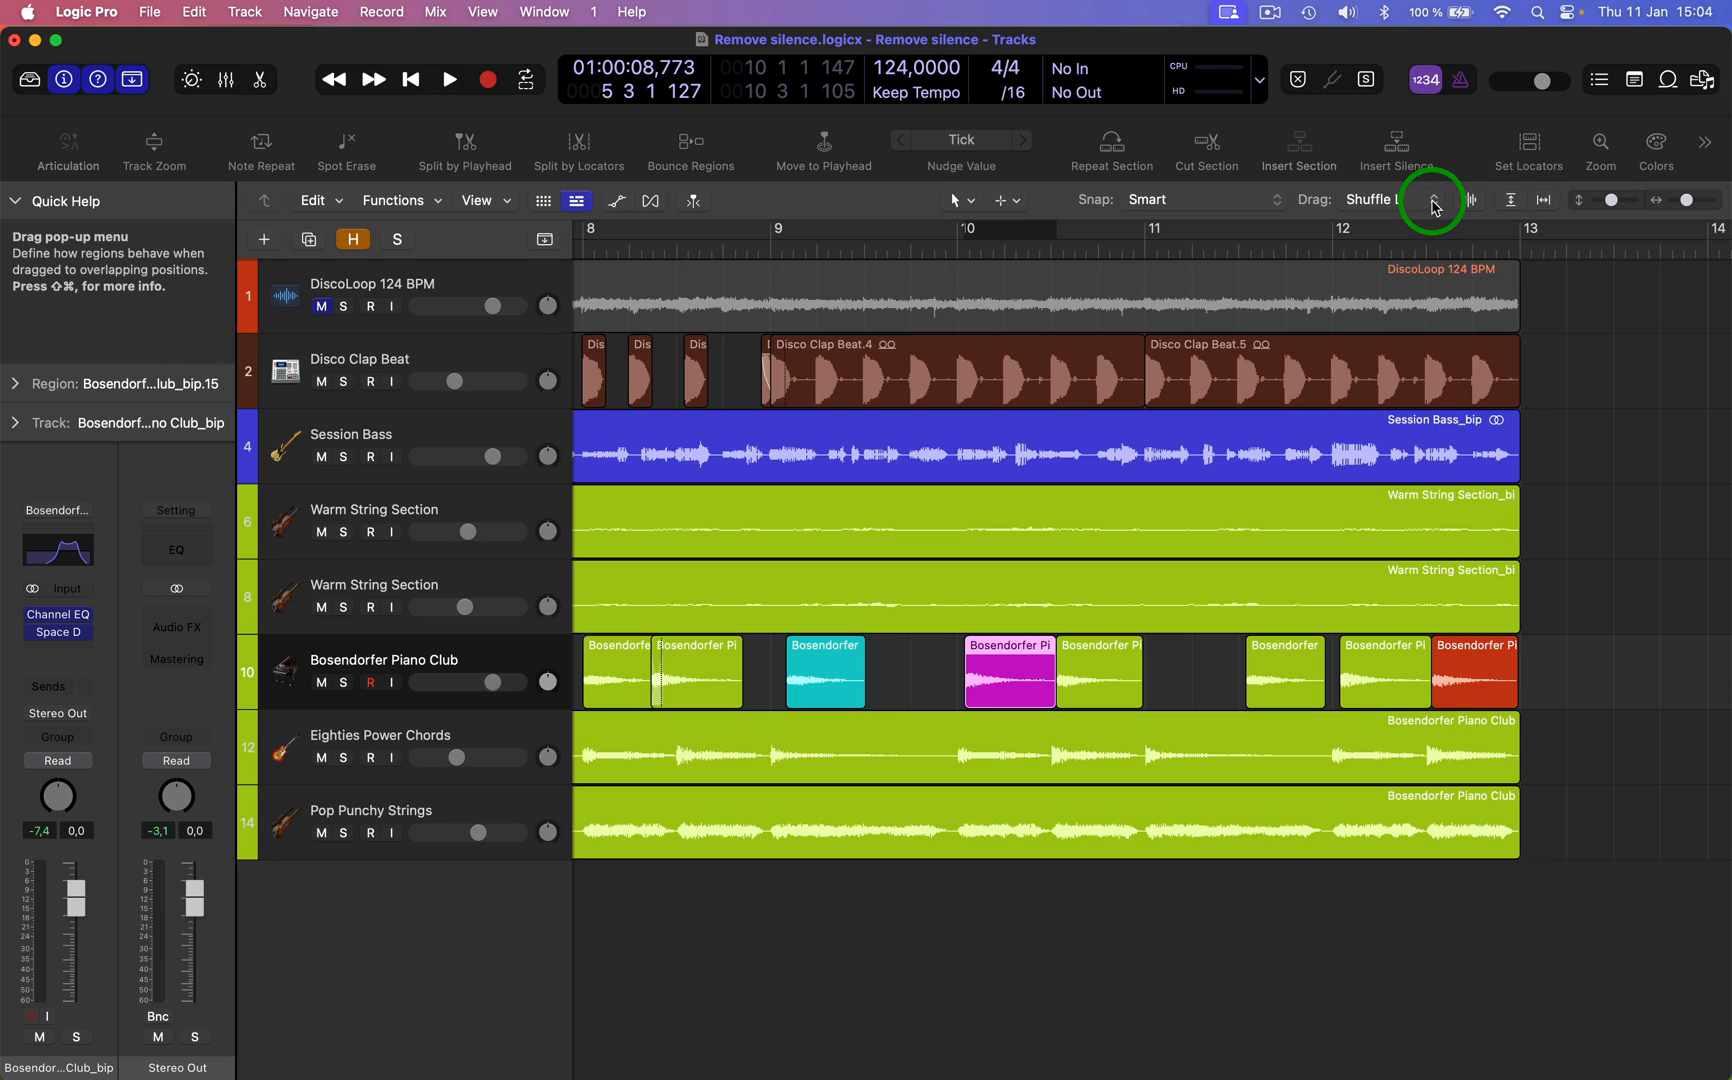
# - Return the Drag mode to Overlap
pyautogui.click(1392, 199)
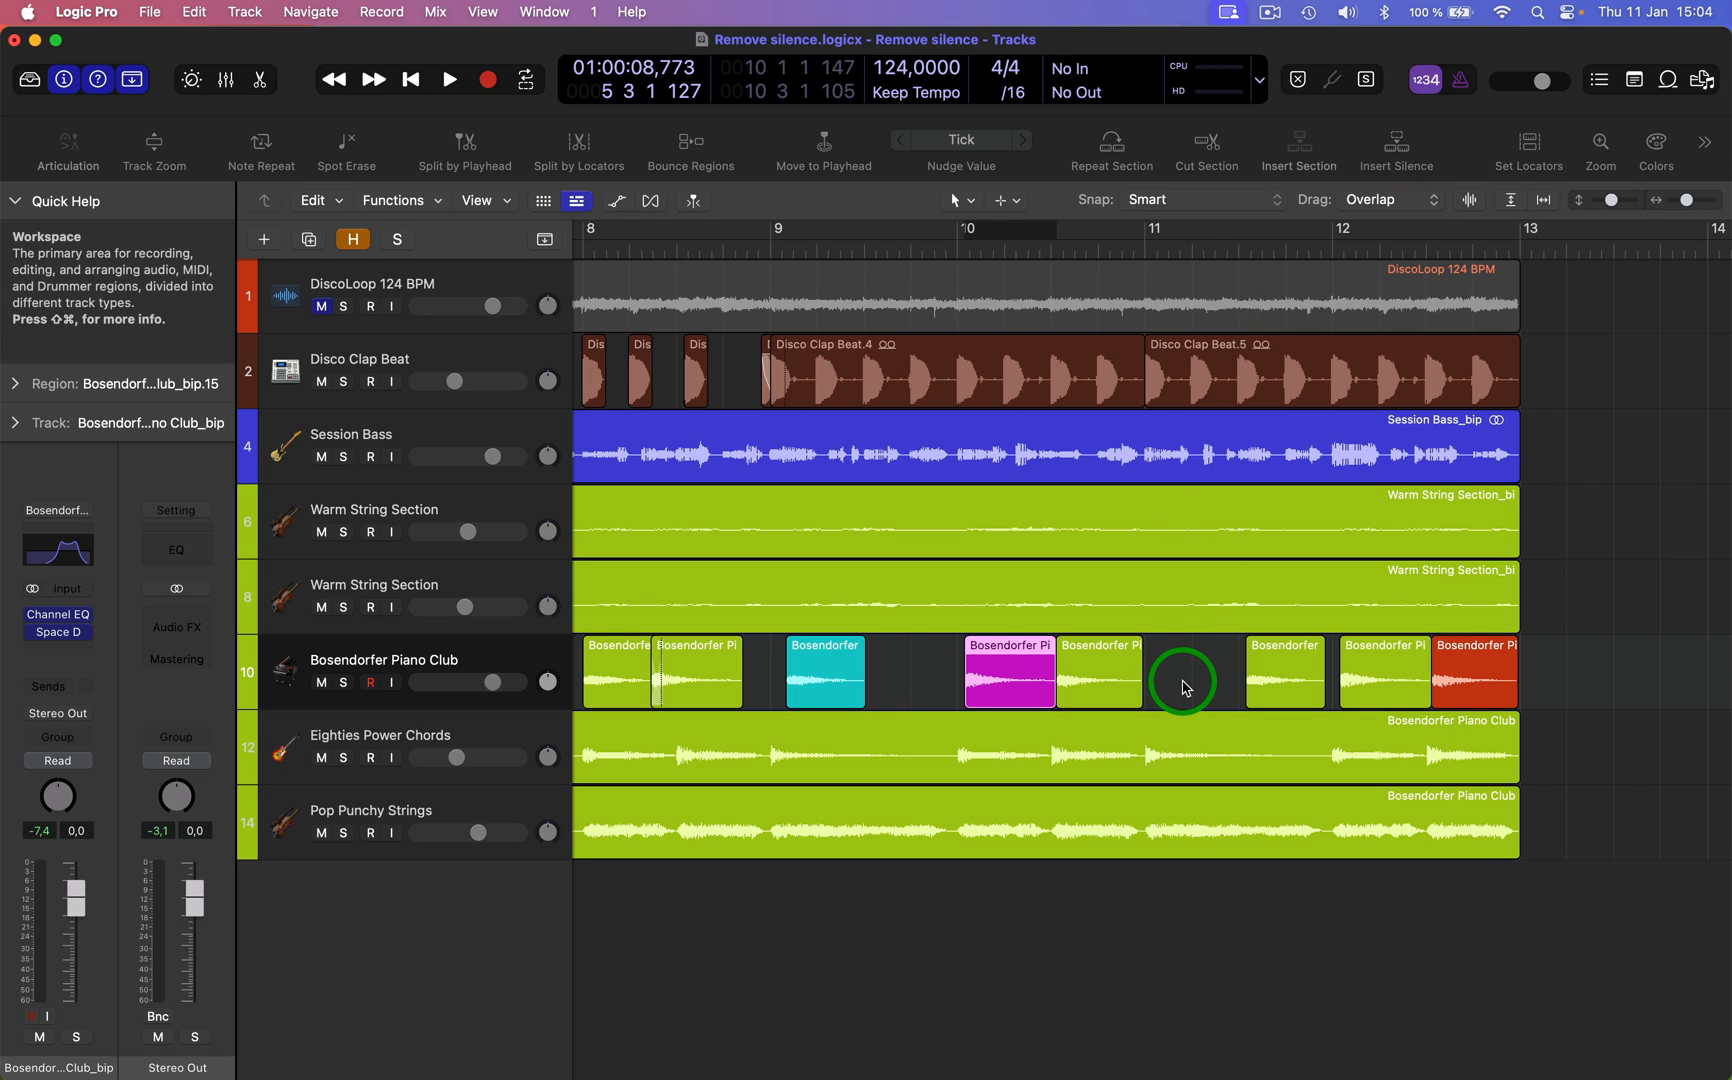